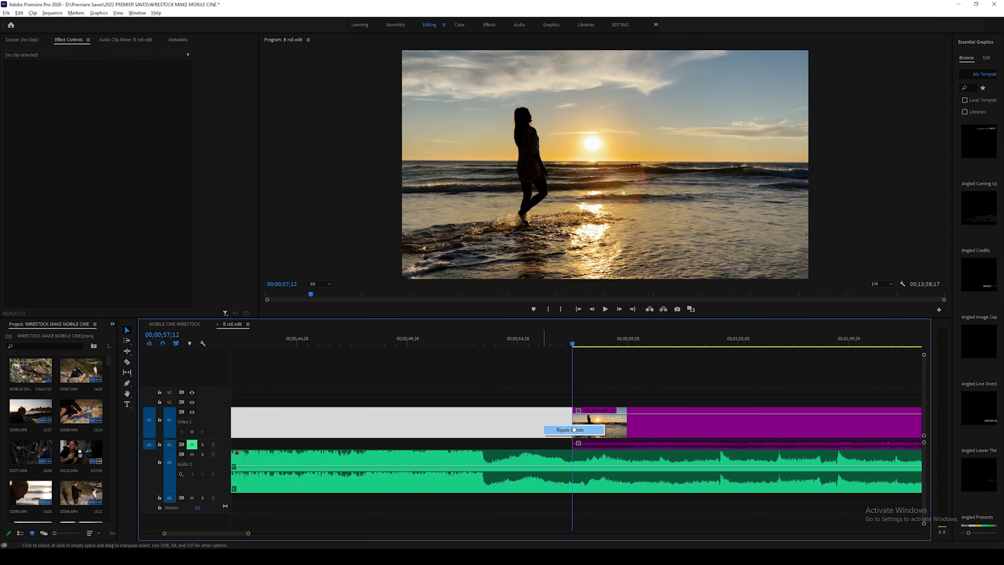
Ripple-delete the empty gap before the sunset beach clip on V1, closing up the track.
{"action": "left_click", "coordinate": [570, 430]}
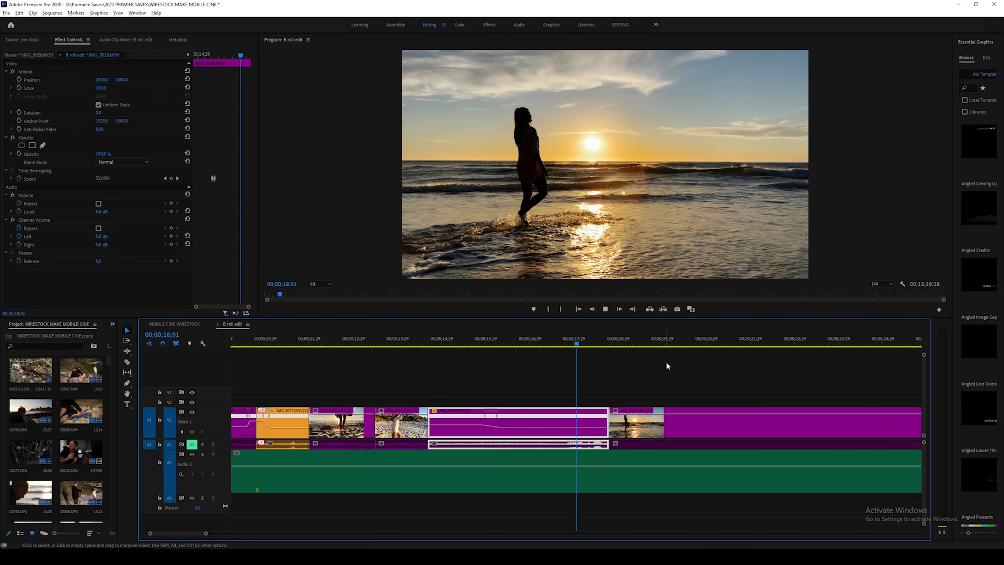